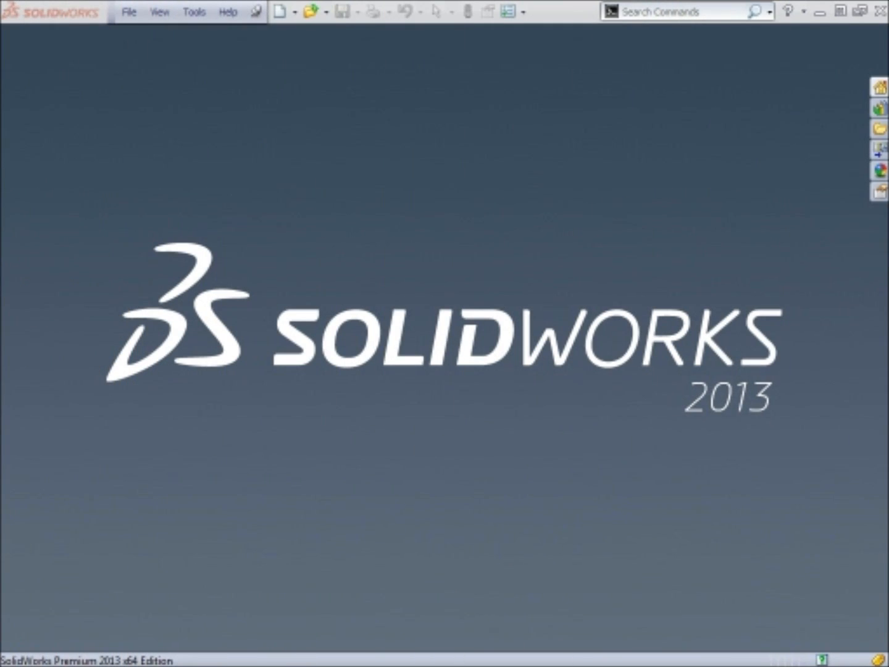
# Open A3 ISO SOLIDTEC.DXF from the Templates to Import folder
pyautogui.click(307, 11)
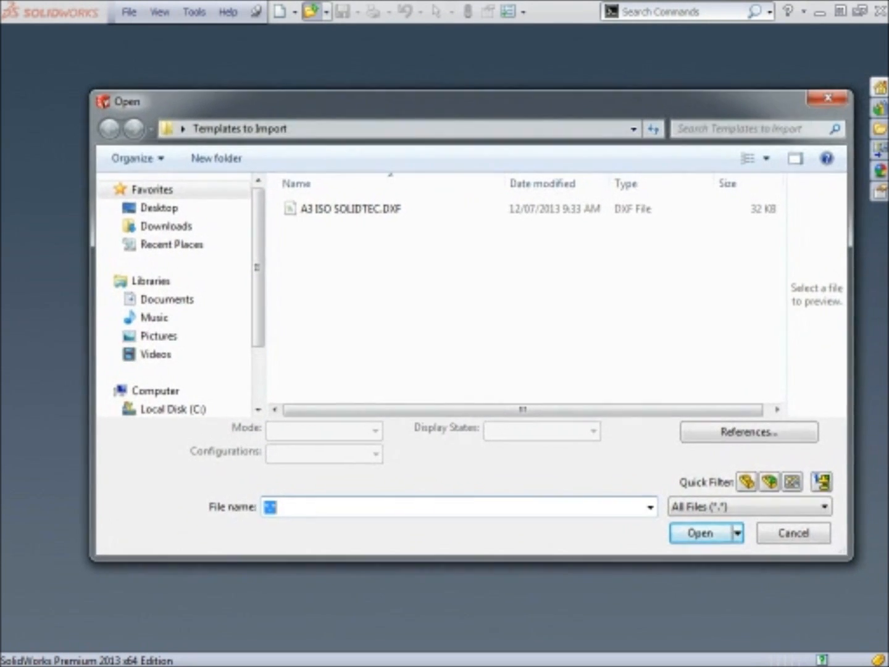
pyautogui.click(349, 209)
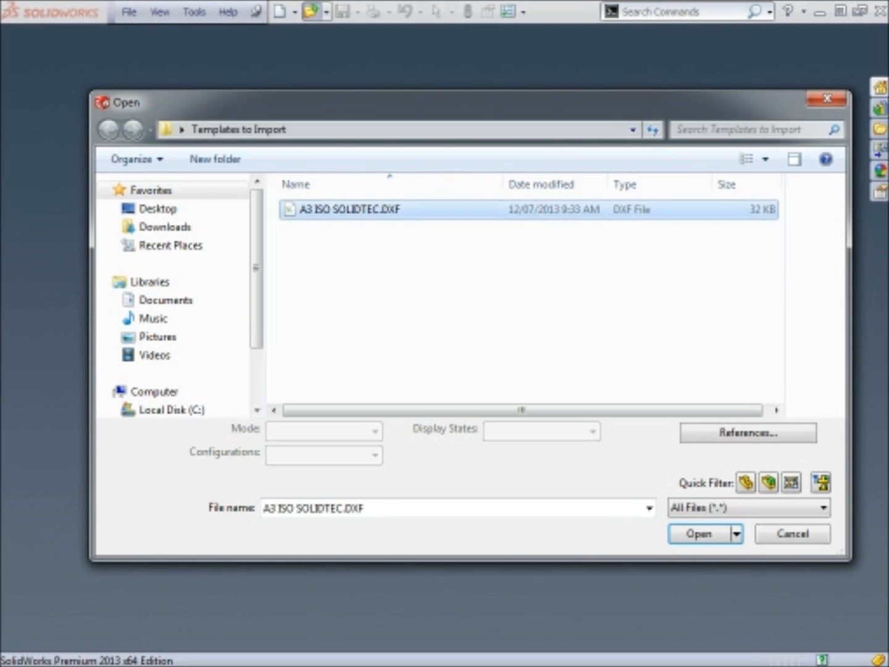
pyautogui.click(698, 533)
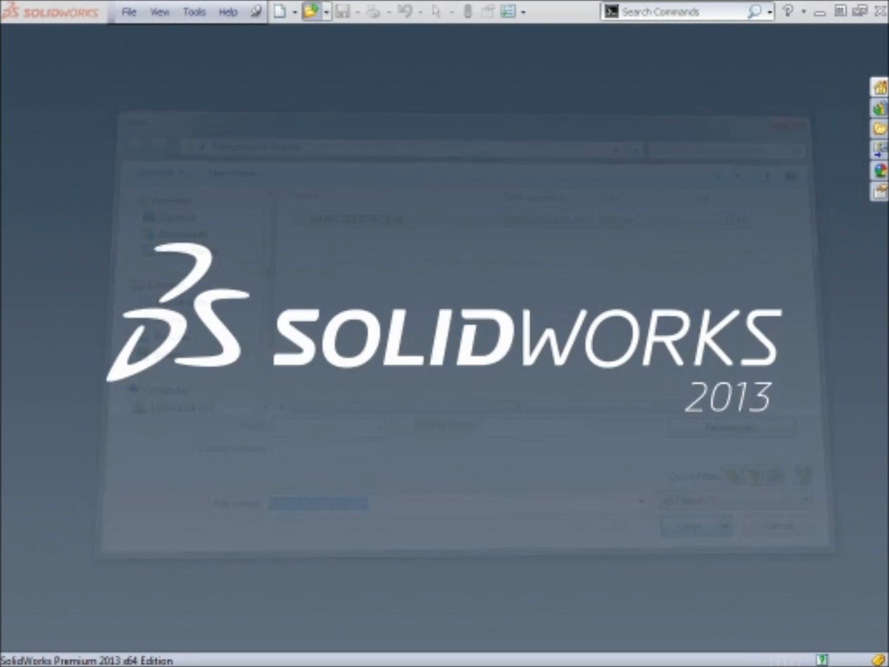
# Import the DXF as a new SolidWorks drawing with entities converted, advancing to layer mapping
pyautogui.click(691, 525)
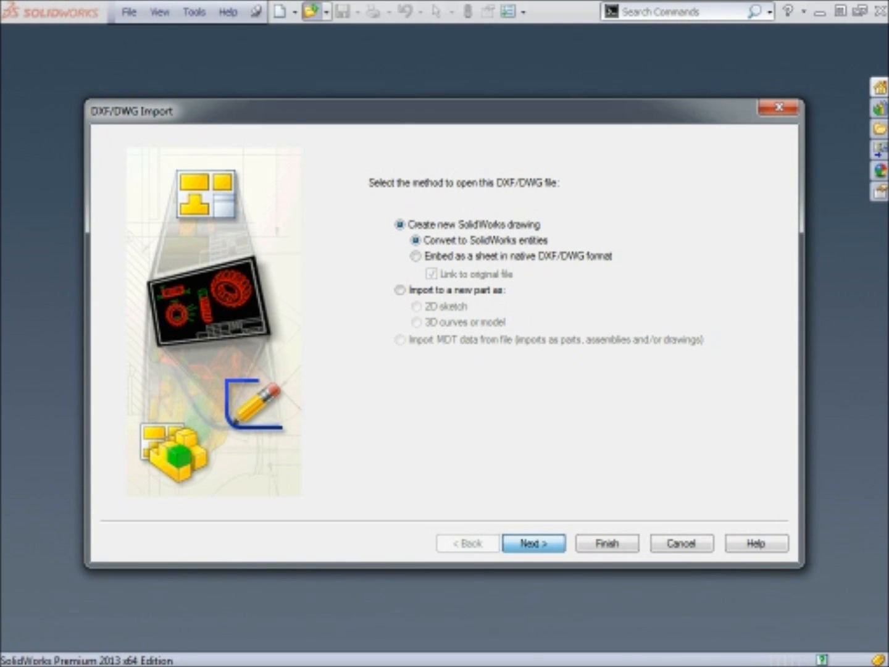
pyautogui.click(533, 543)
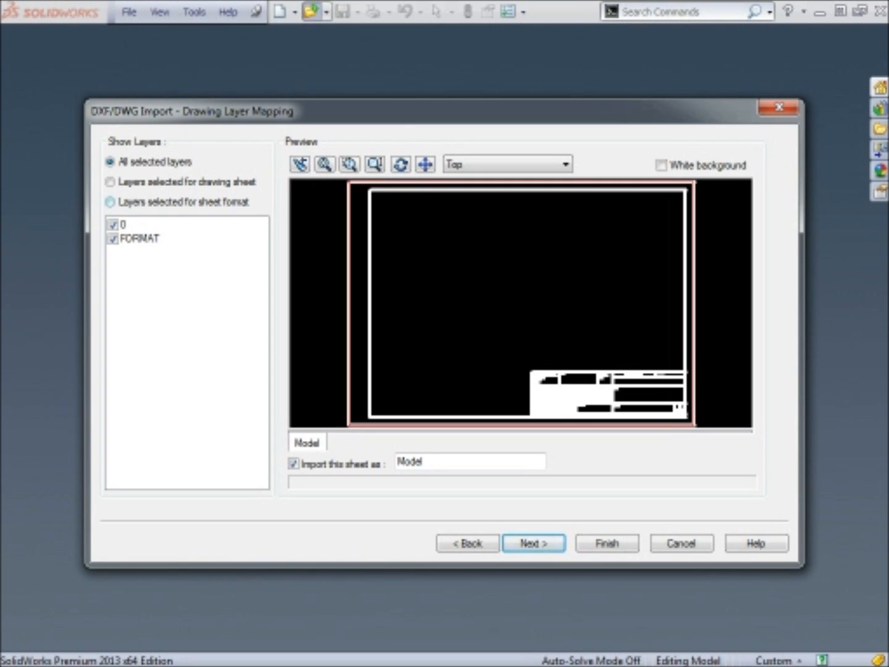
# Map layer 0 to the sheet format, zoom the preview to fit, on white background
pyautogui.click(110, 201)
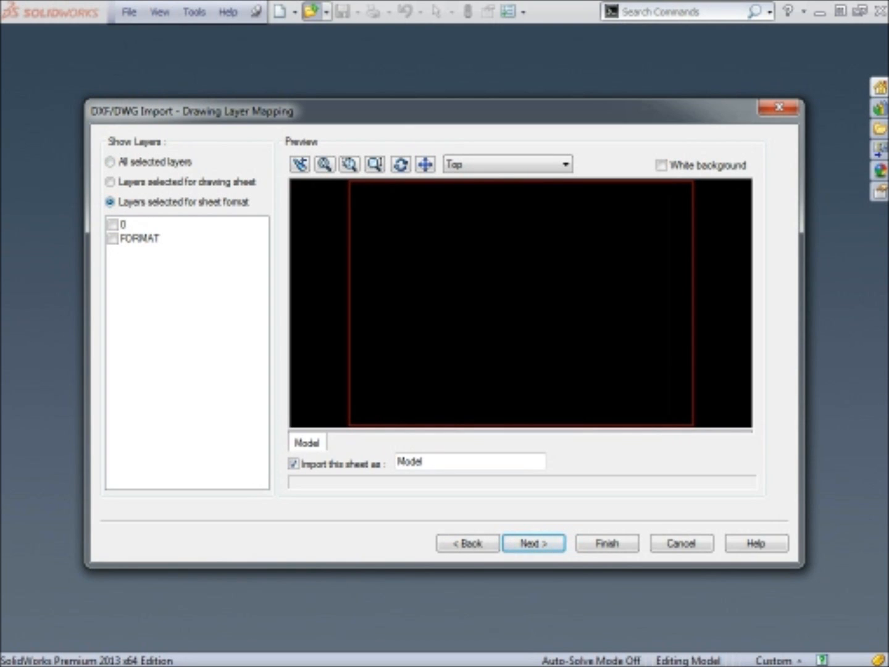
pyautogui.click(111, 224)
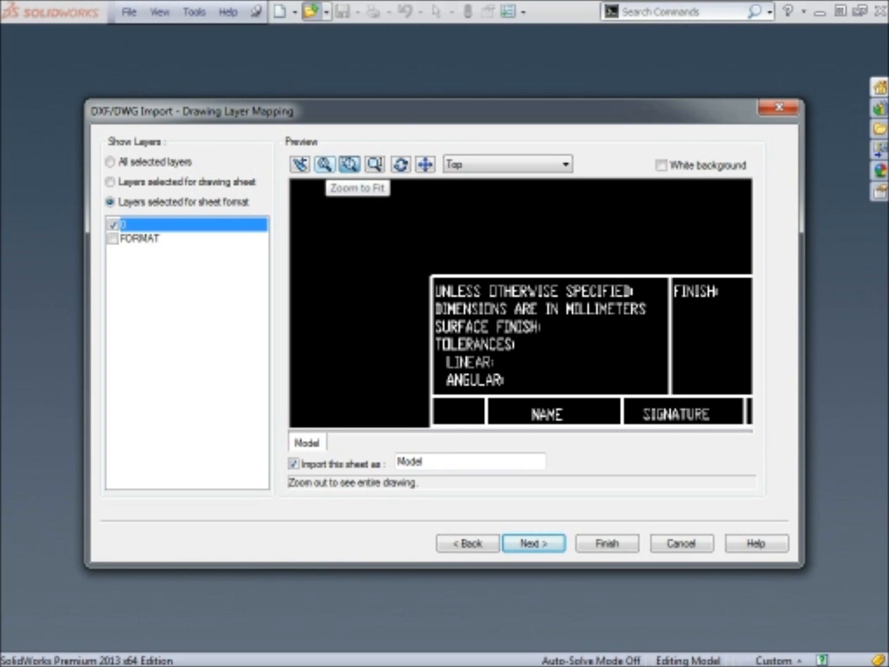
pyautogui.click(298, 164)
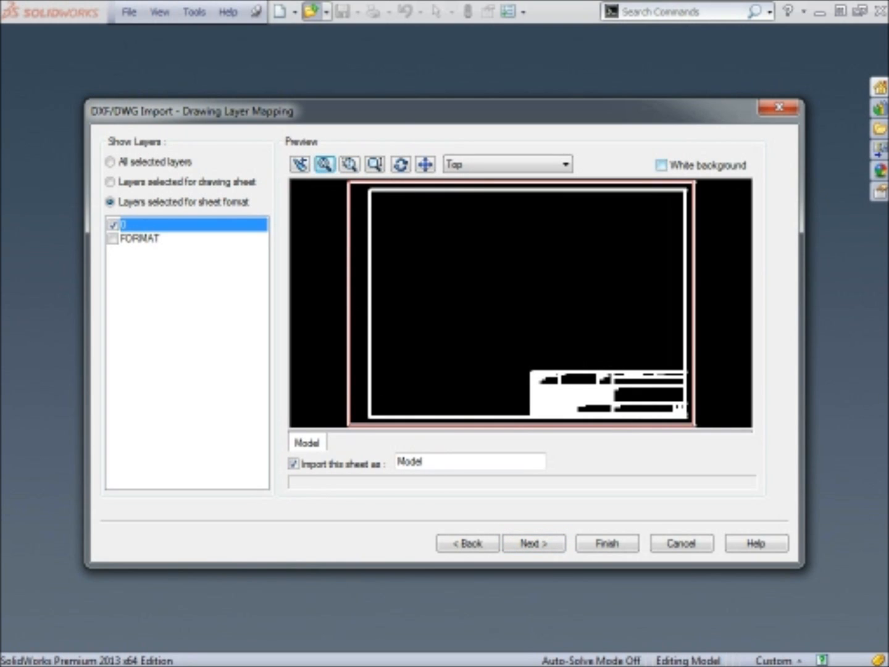
pyautogui.click(662, 165)
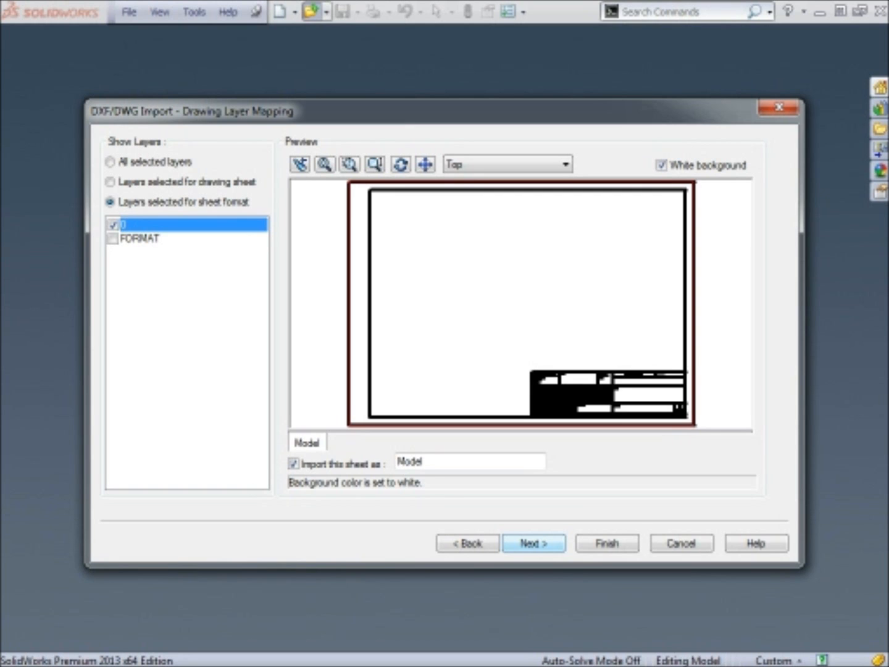
# Complete the wizard with Millimeters and A3 - Landscape document settings, creating Draw3
pyautogui.click(532, 543)
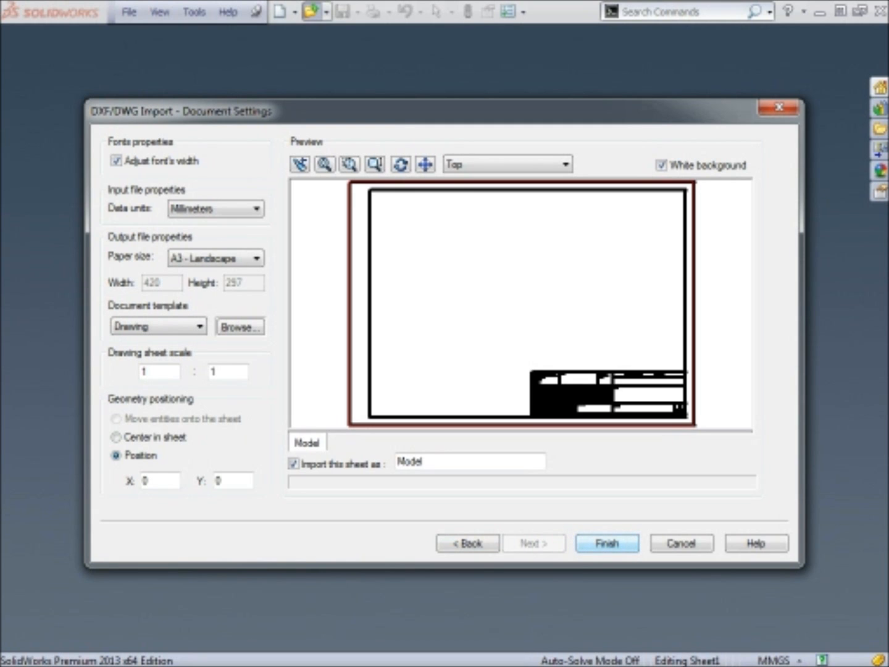
pyautogui.click(606, 542)
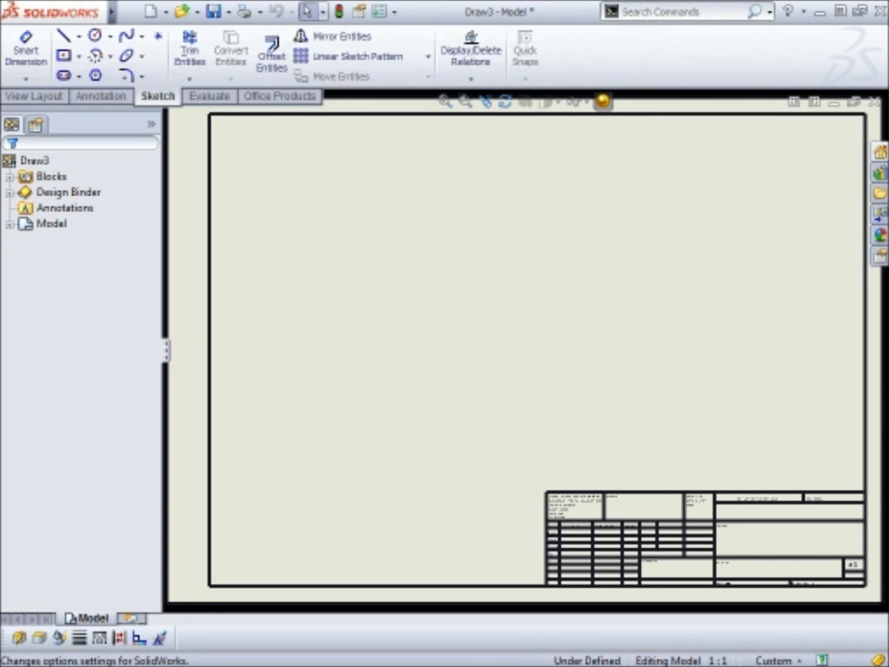
pyautogui.moveTo(373, 272)
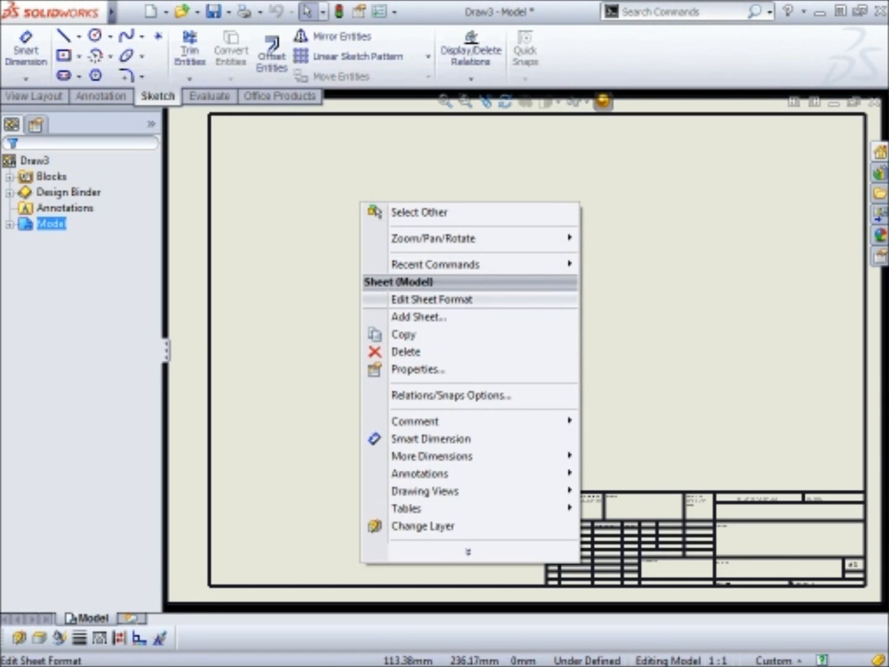
# Enter Edit Sheet Format mode on Draw3's imported A3 sheet
pyautogui.click(431, 299)
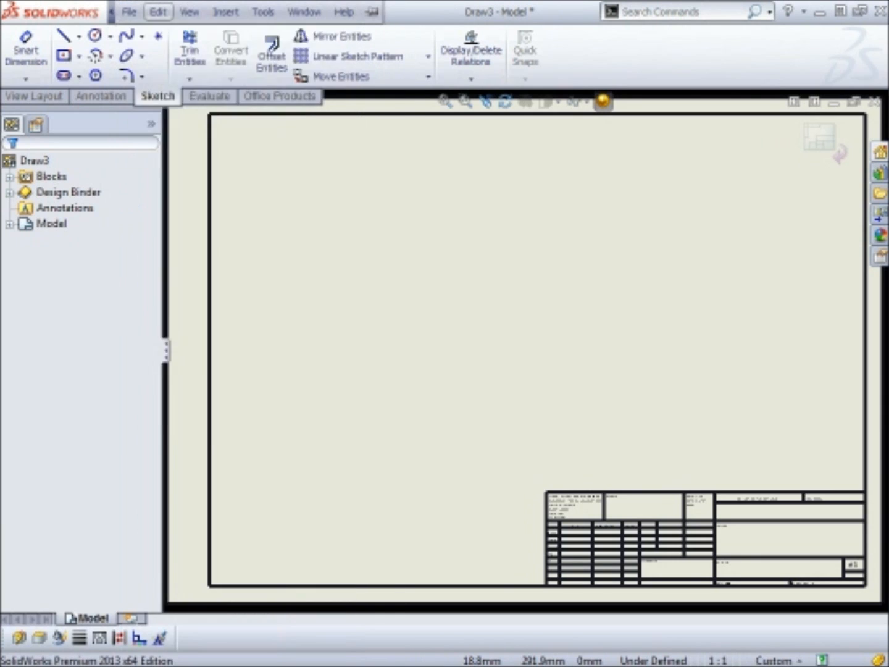
# Save the sheet format as 'A3 Solidtec.slddrt' in the sheetformat folder
pyautogui.click(129, 11)
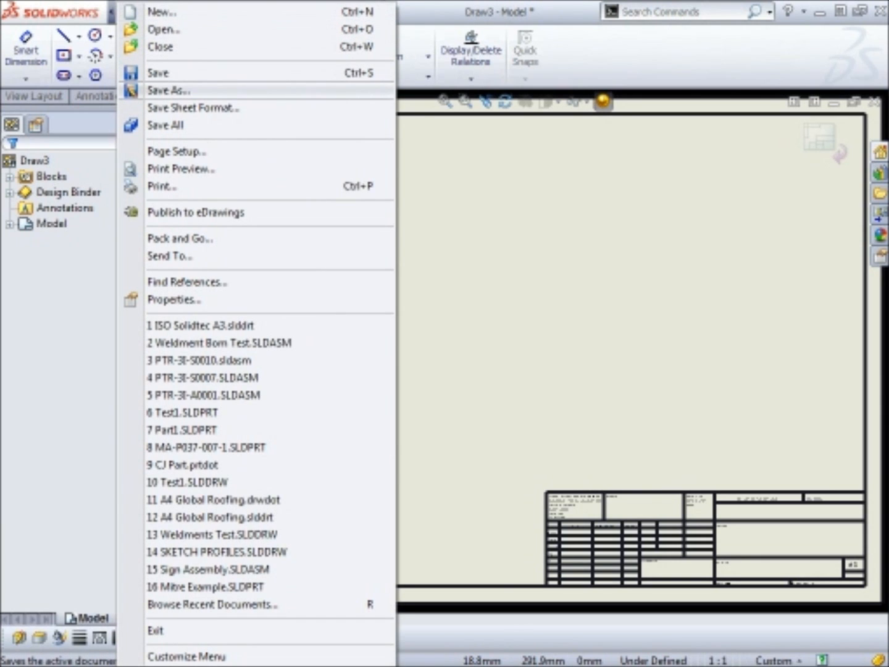
pyautogui.moveTo(193, 108)
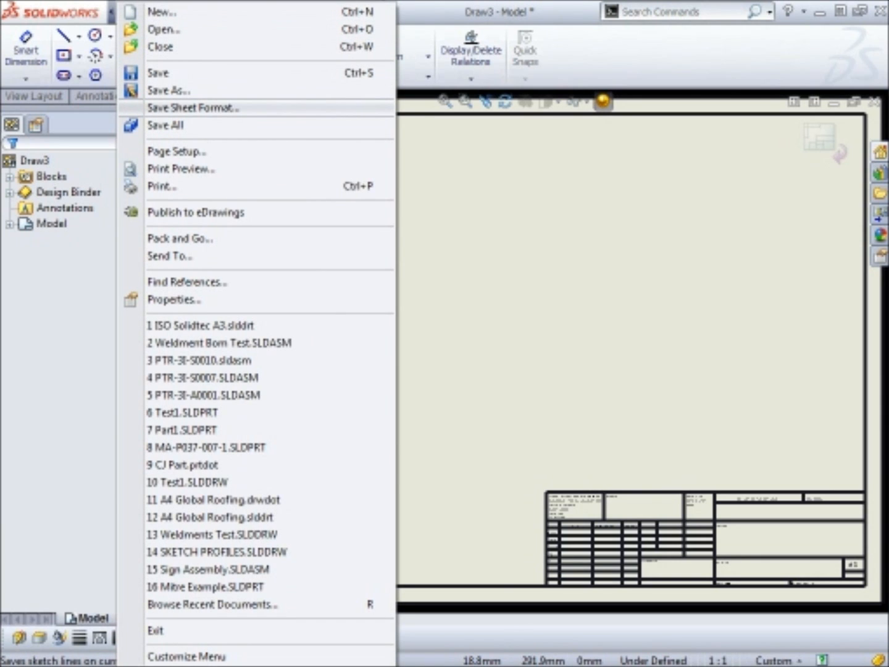
pyautogui.moveTo(170, 90)
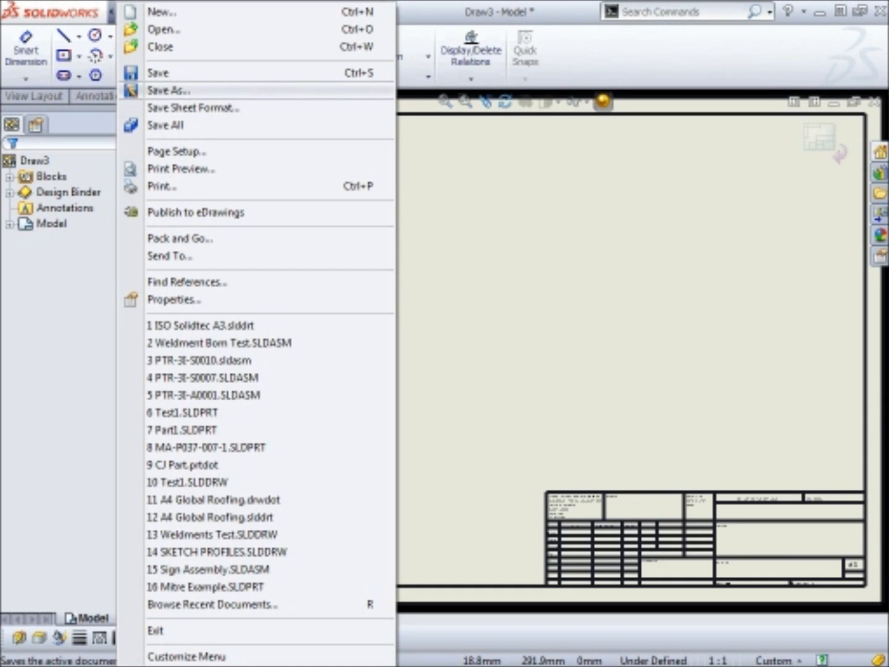
pyautogui.moveTo(192, 107)
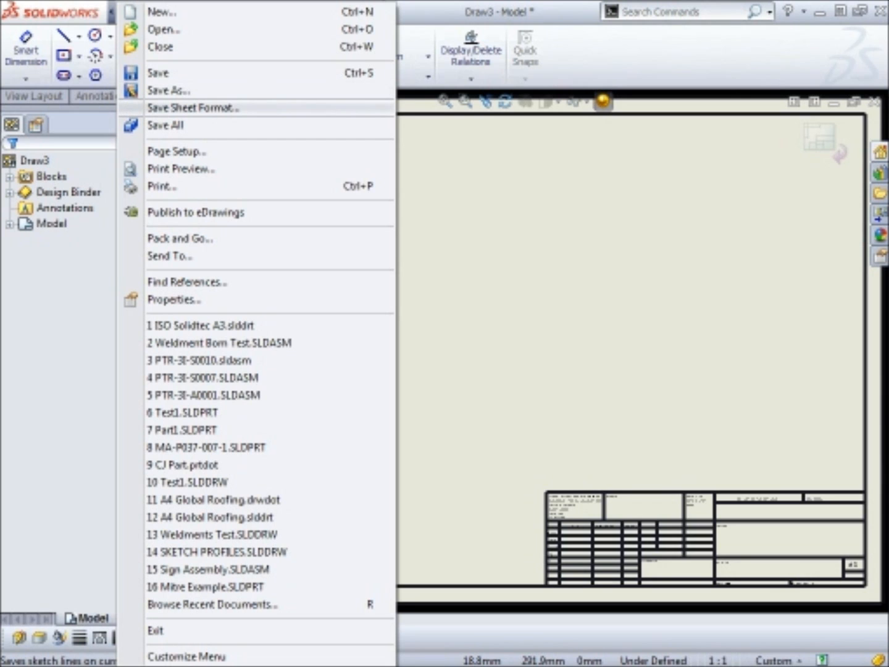
pyautogui.click(193, 107)
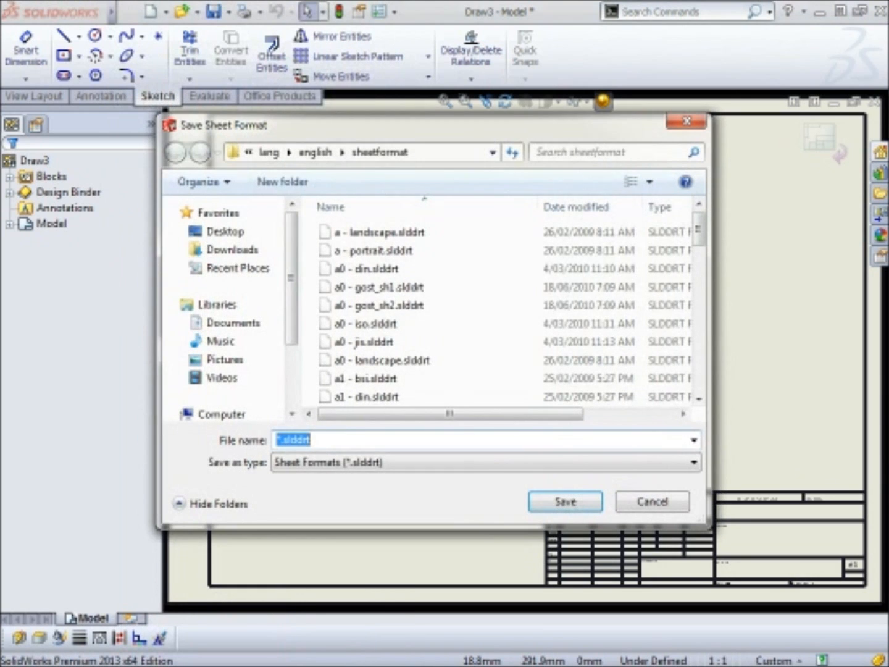
pyautogui.click(377, 287)
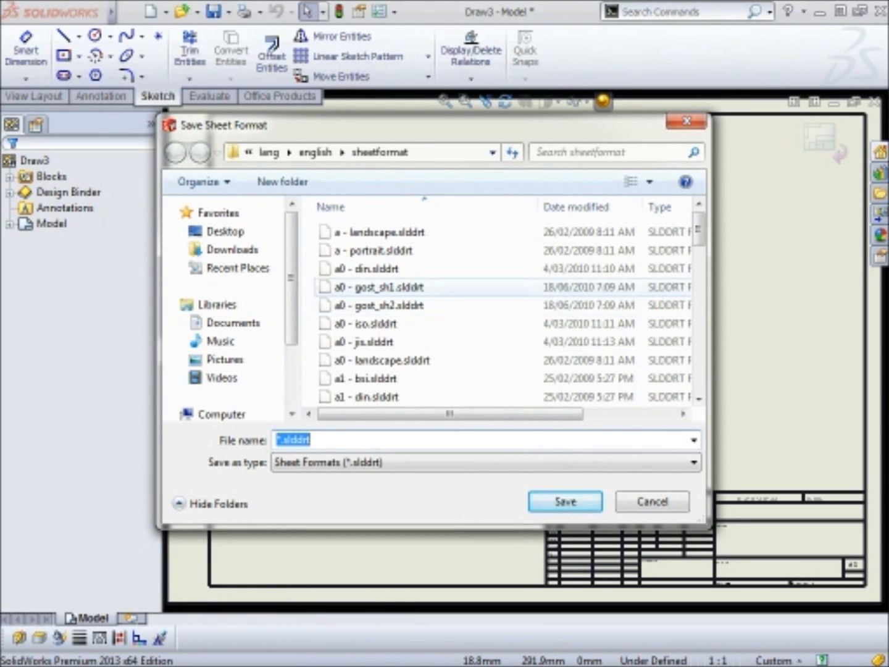
pyautogui.moveTo(380, 287)
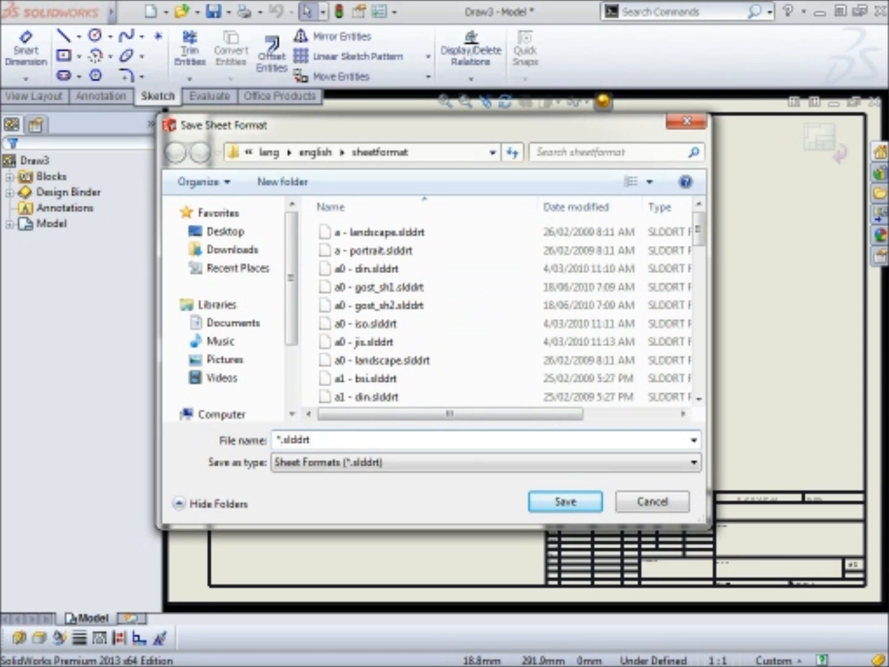
pyautogui.write('A#')
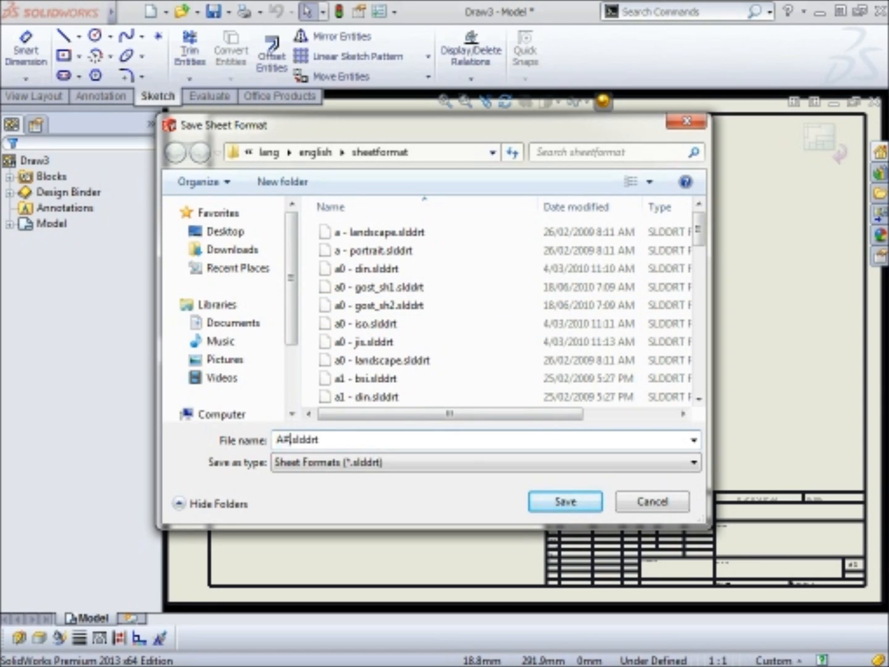
pyautogui.write('A3')
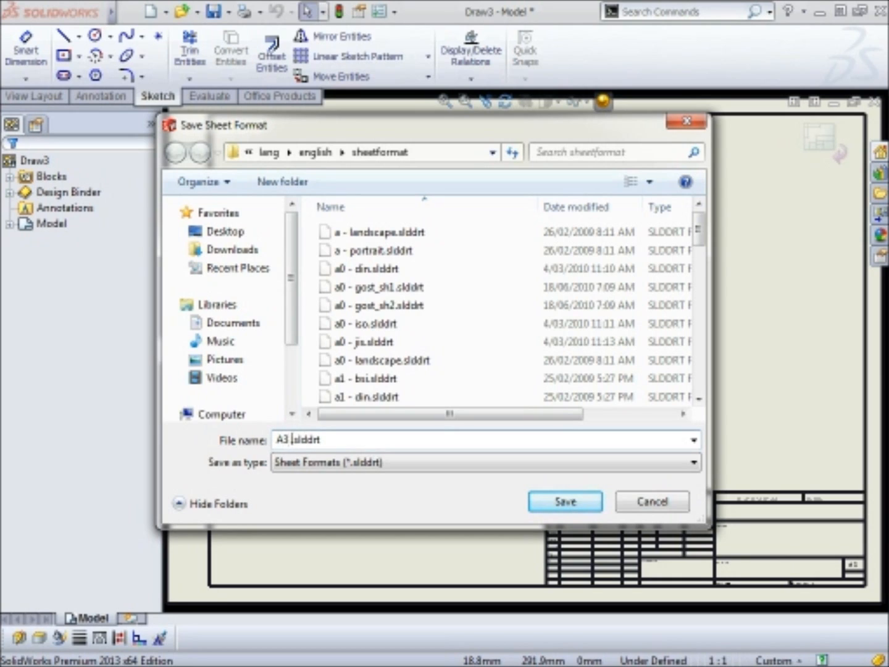
pyautogui.write('Solidtec')
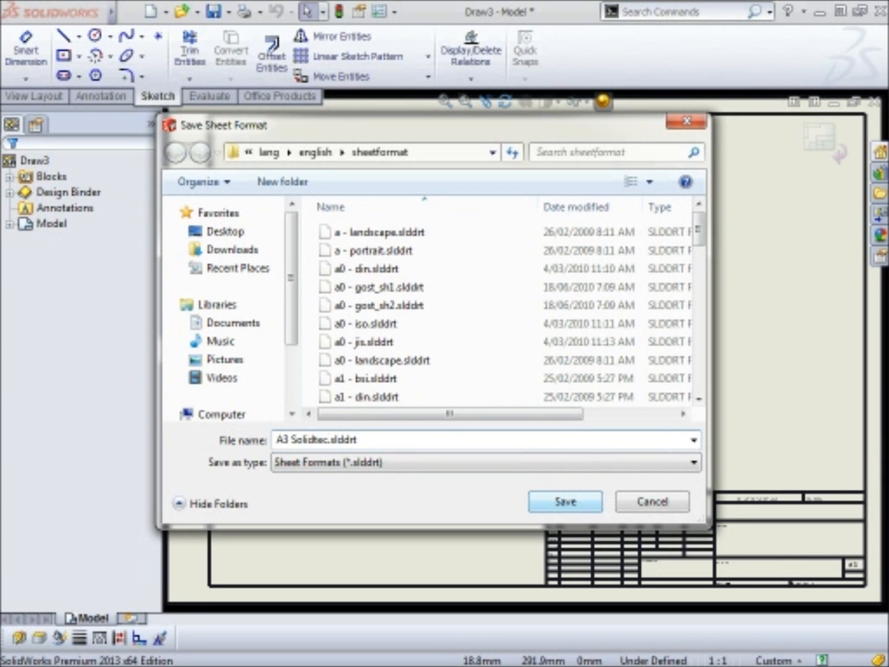
pyautogui.click(564, 501)
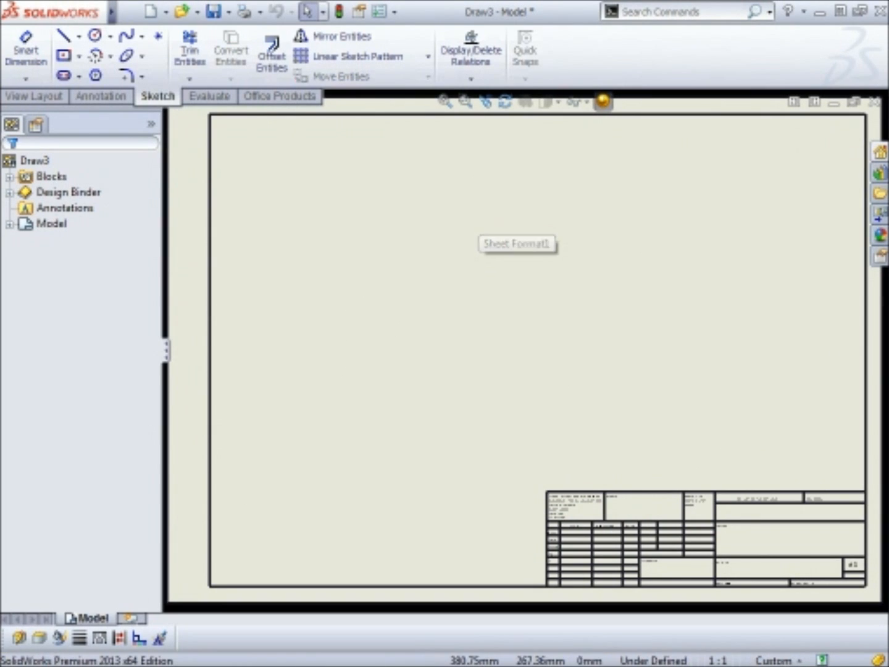
pyautogui.moveTo(836, 183)
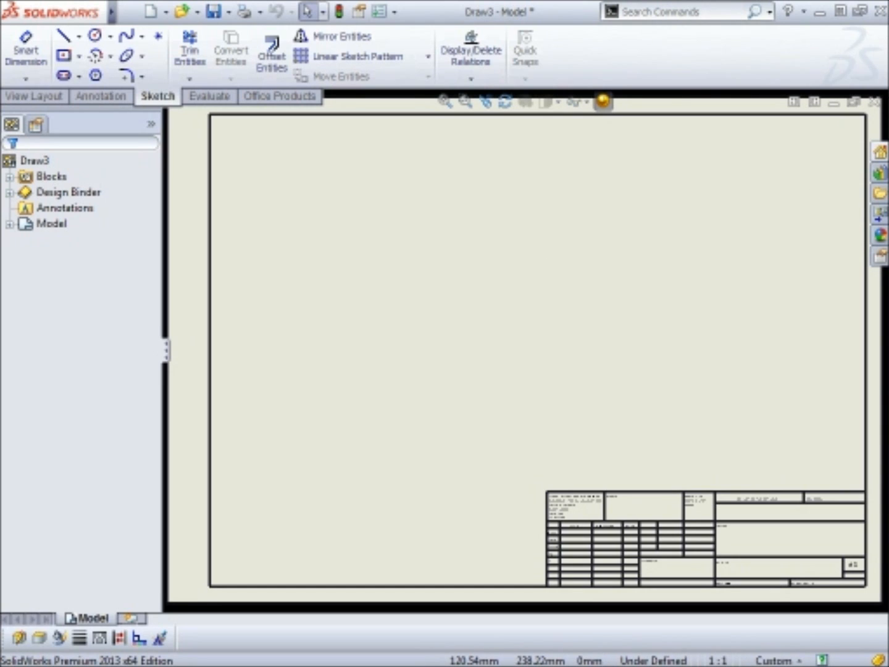
# Save as drawing template 'A3 Solidtec.drwdot' in Desktop > Templates to Import
pyautogui.click(130, 11)
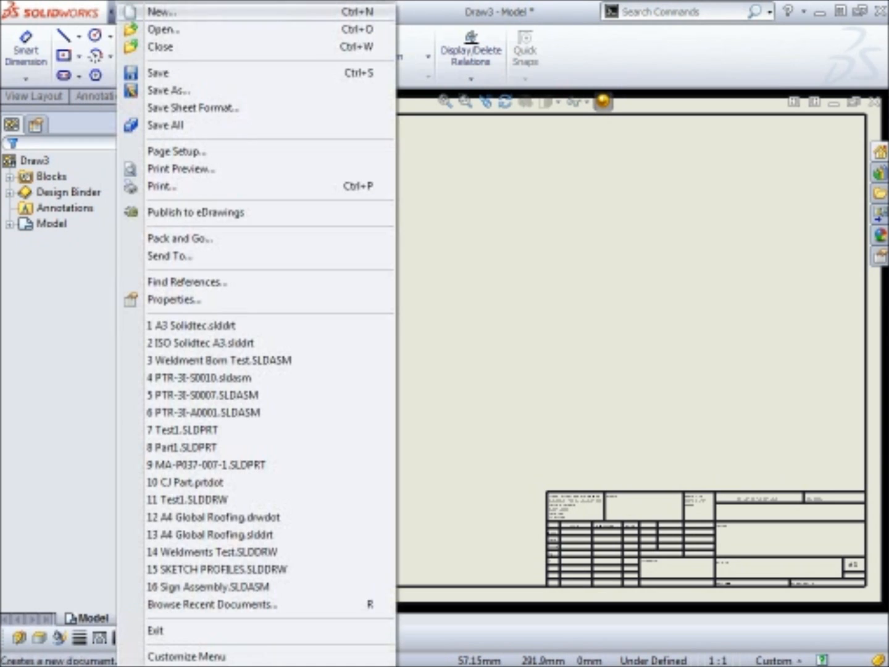
pyautogui.moveTo(168, 90)
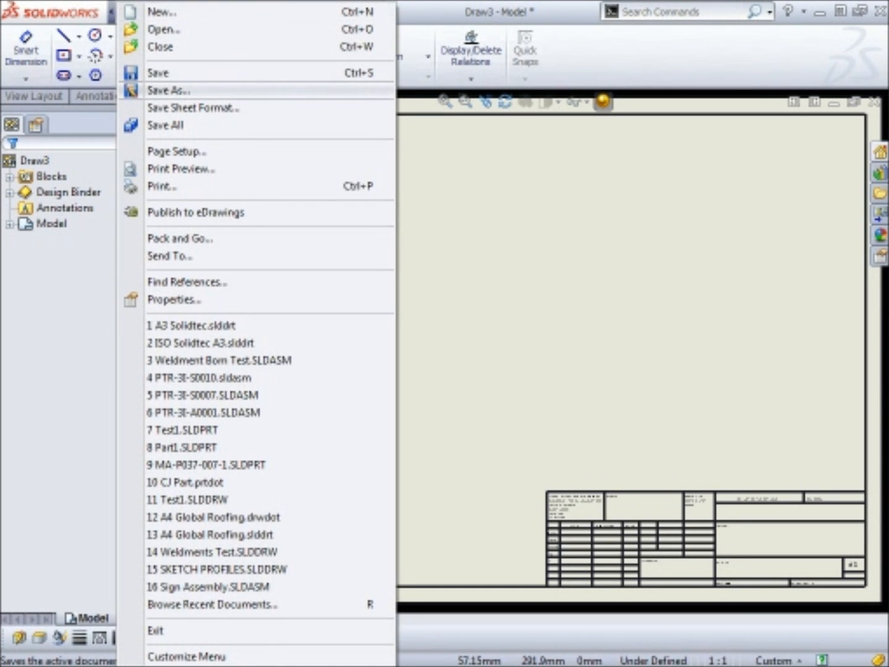
pyautogui.click(168, 90)
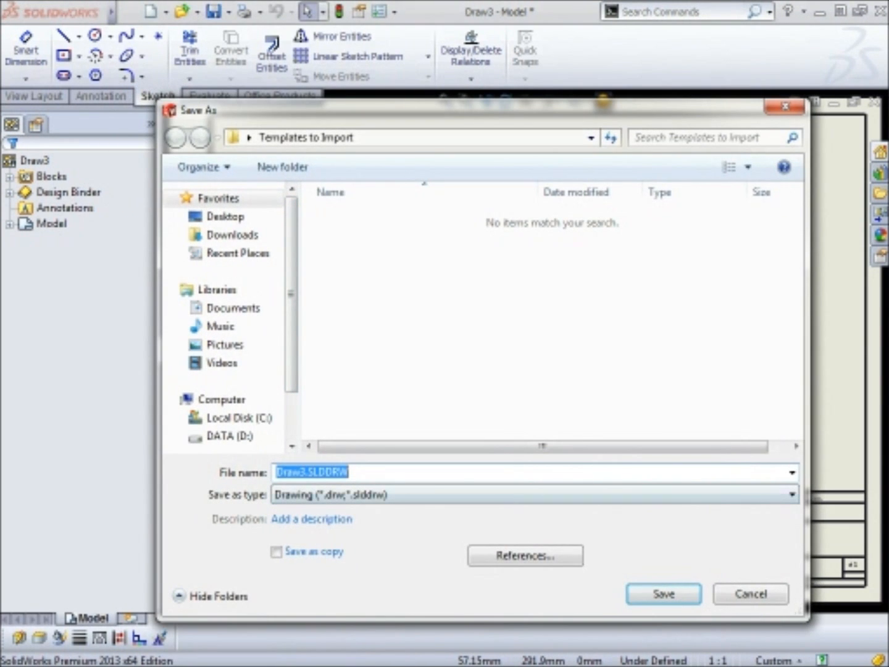
pyautogui.click(535, 494)
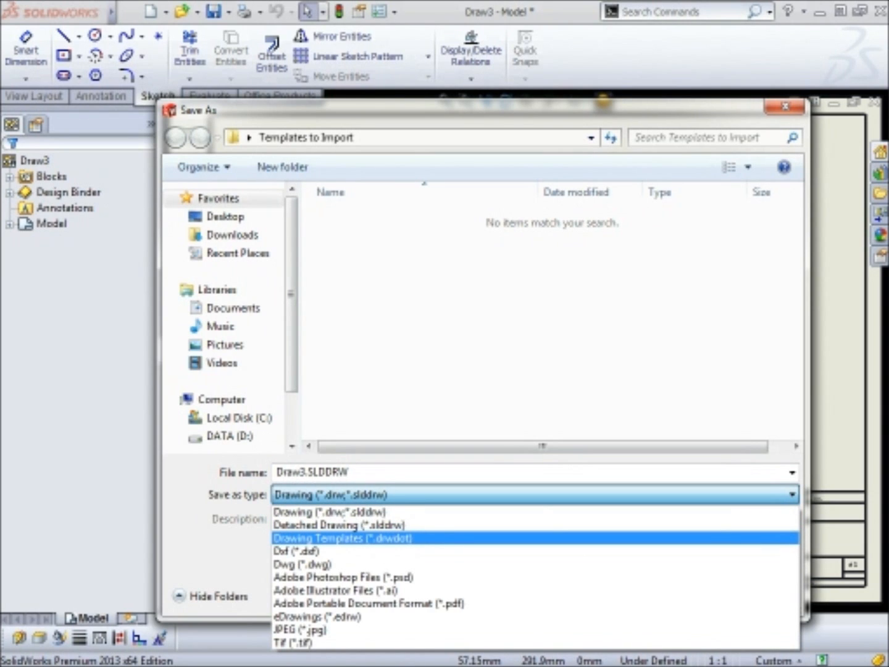
pyautogui.click(320, 538)
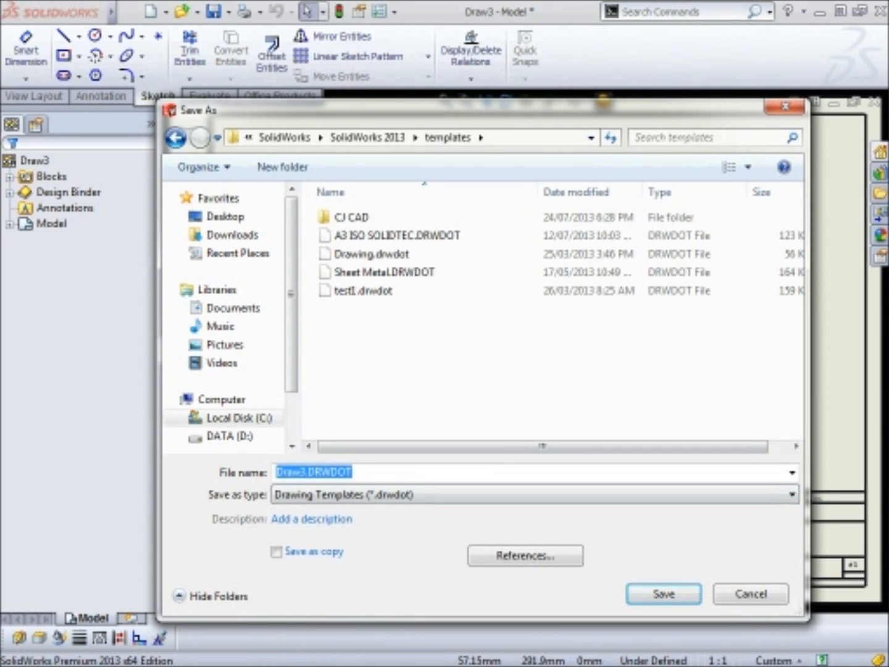
pyautogui.click(226, 216)
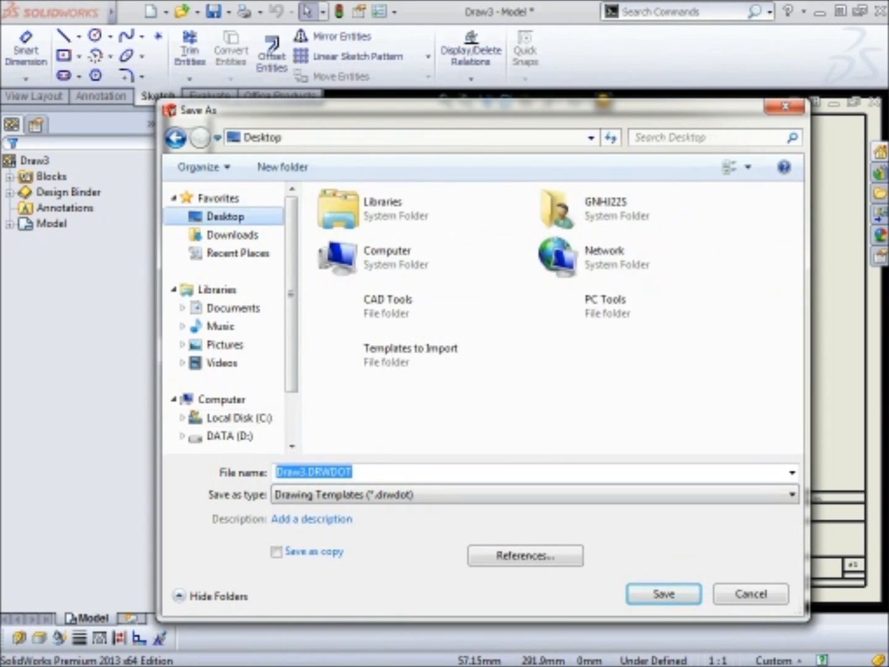
pyautogui.doubleClick(410, 348)
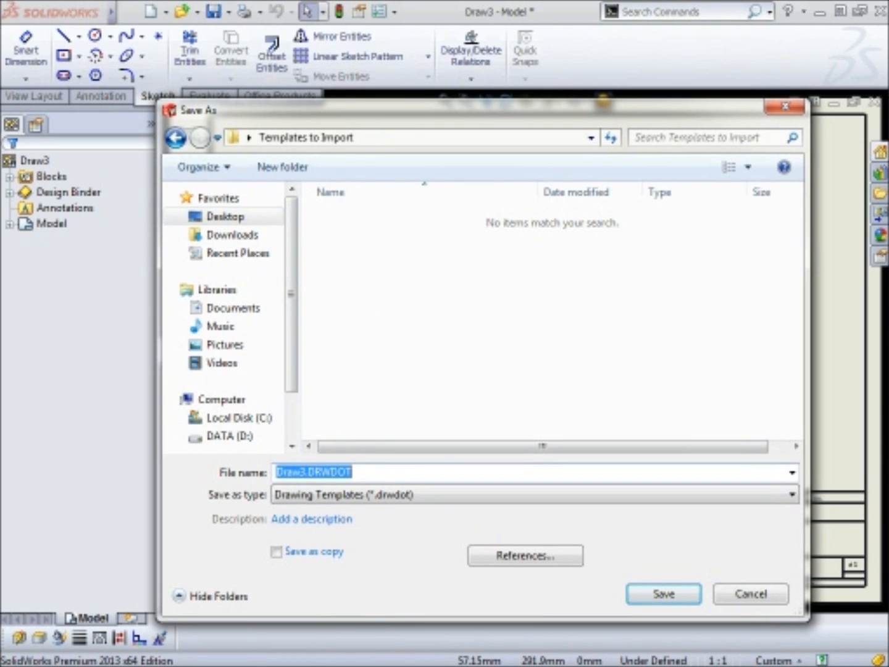
pyautogui.write('A')
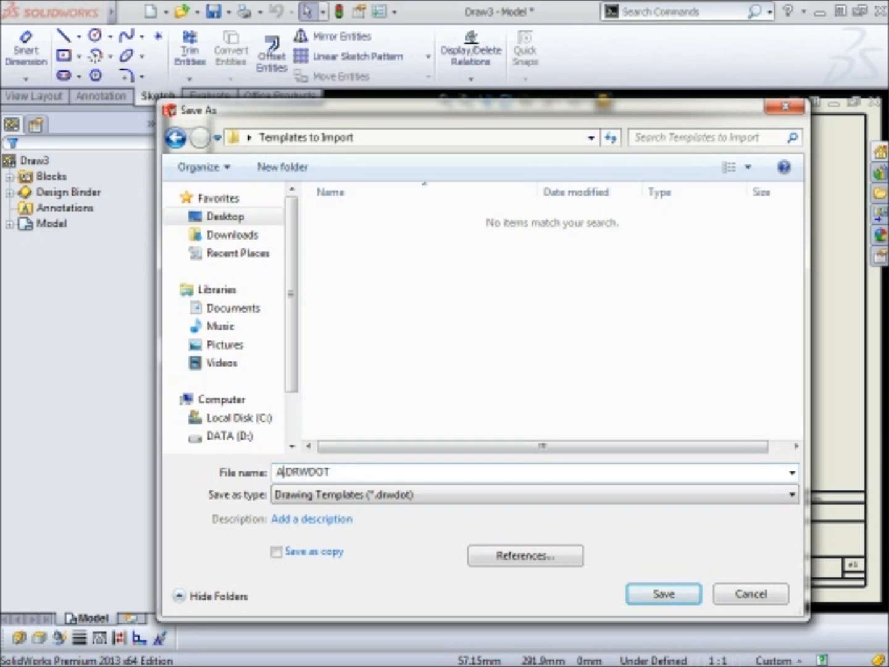
pyautogui.write('A3')
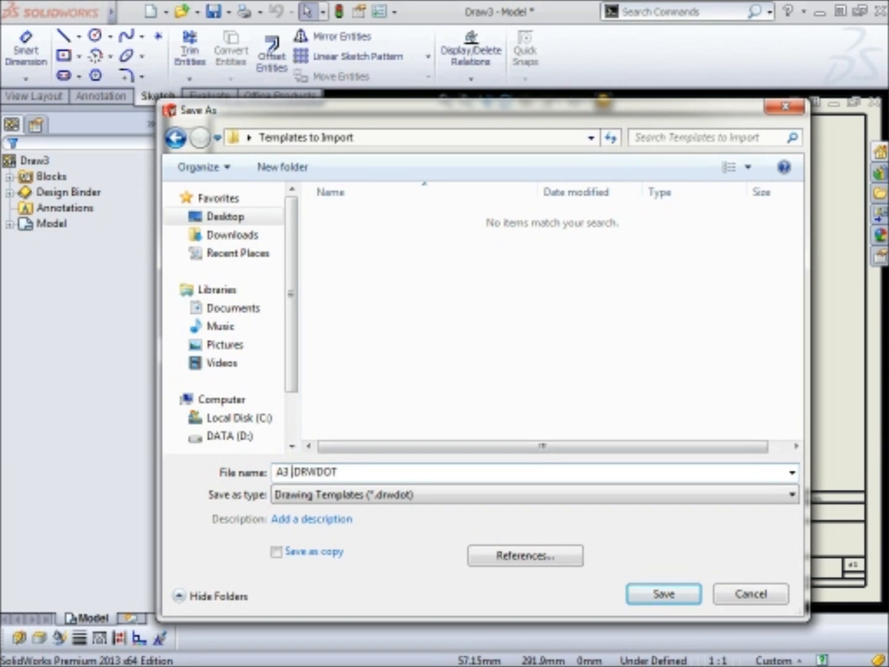
pyautogui.write('Solidtec')
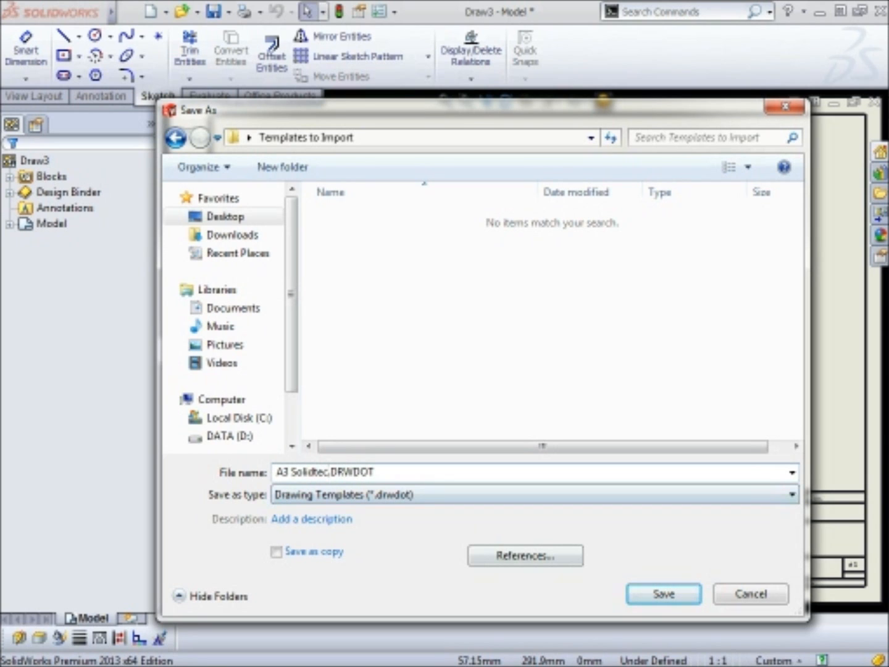
pyautogui.click(663, 594)
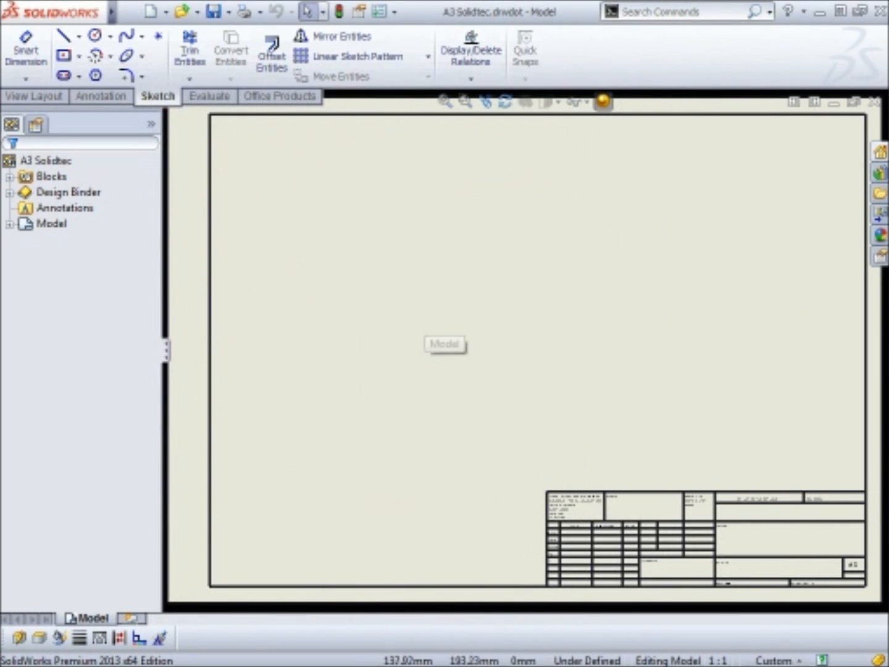